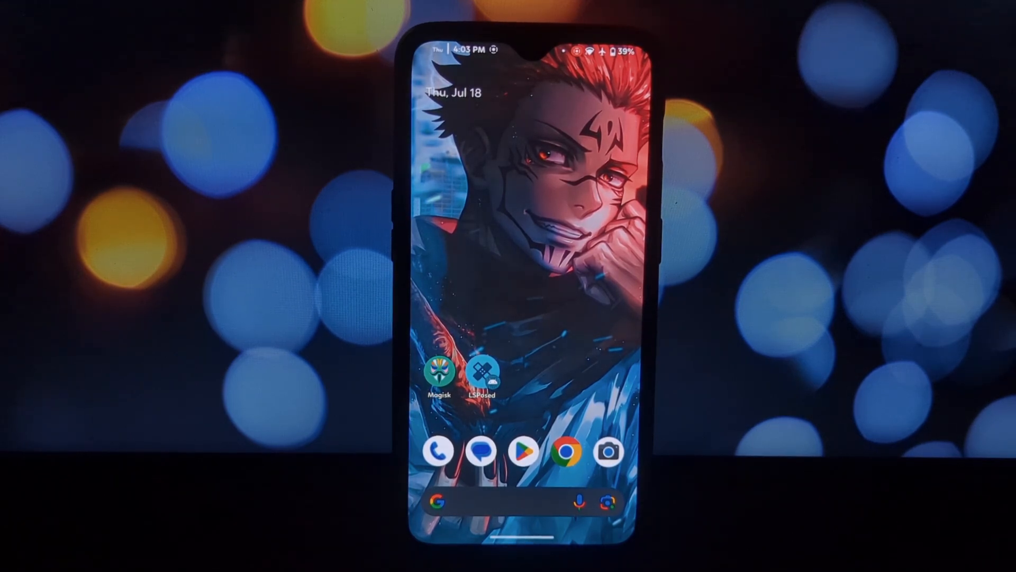
Launch LSPosed and begin a search in its online module Repository.
click(489, 372)
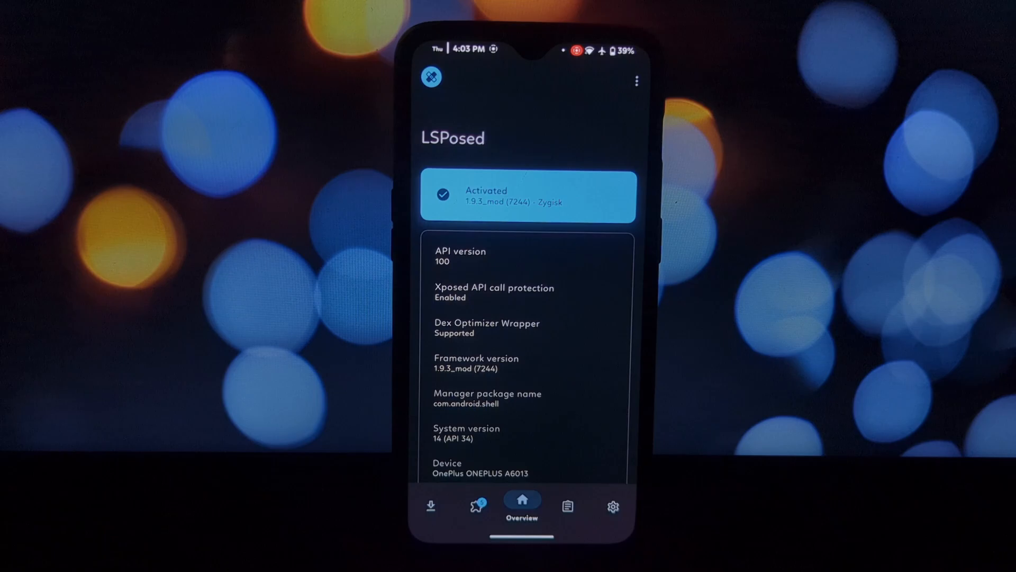
click(430, 506)
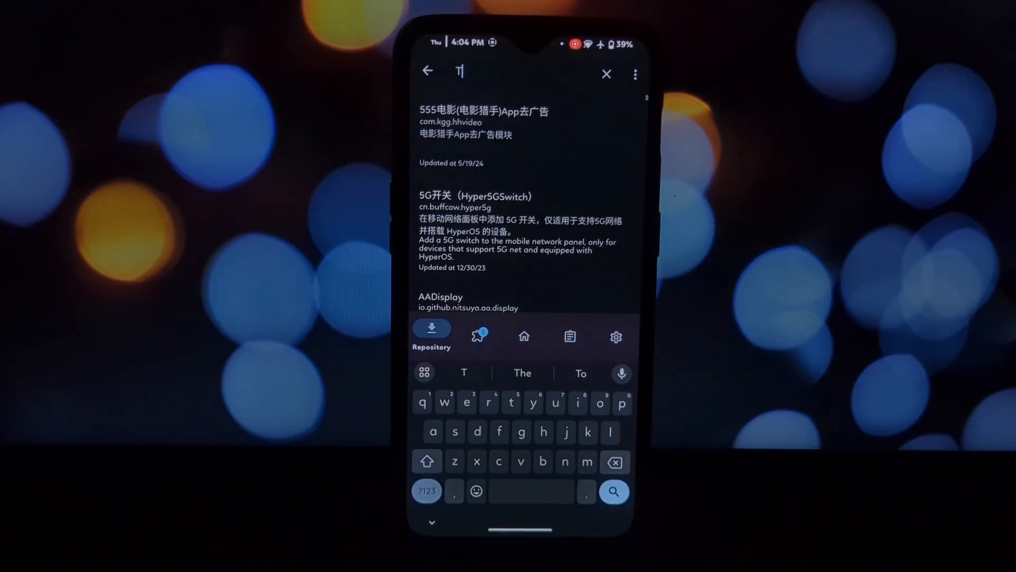
Search the repository for 'TGram' and reach the TGramHooks v1.3.5 release on GitHub.
text(TGram)
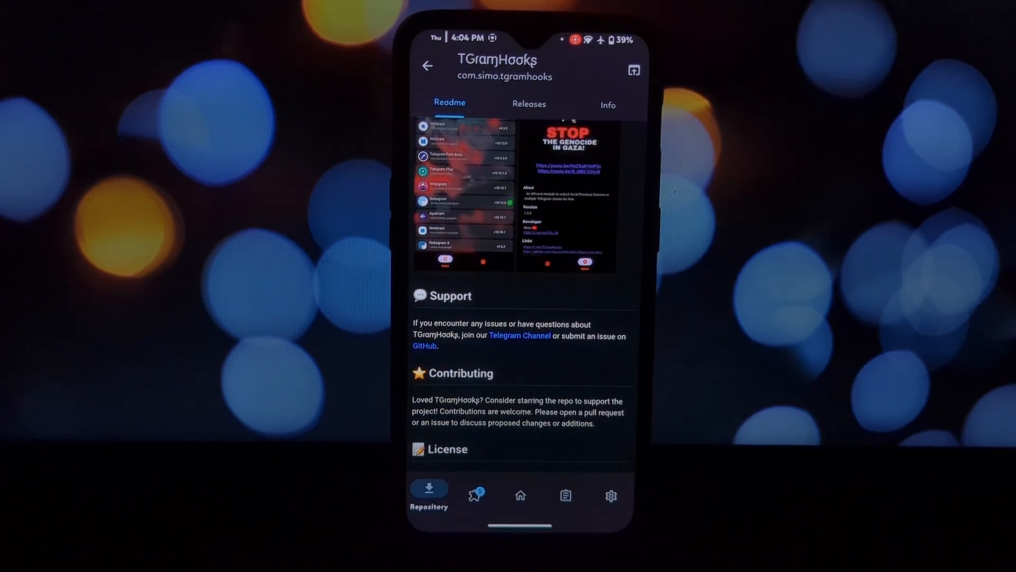
click(530, 103)
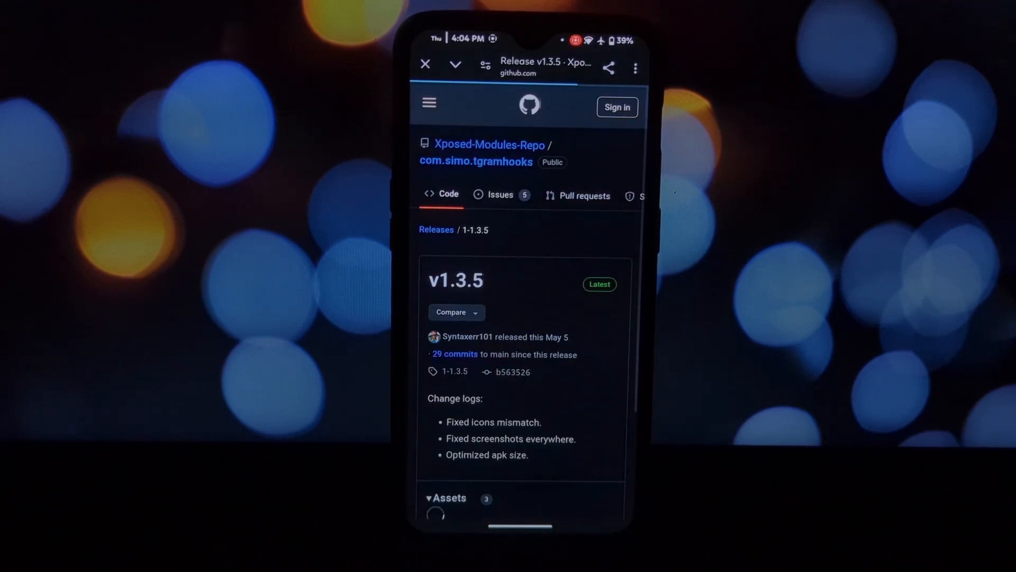
Download TGramHooks_v1.3.5.apk from the release Assets and install it.
scroll(down, 3)
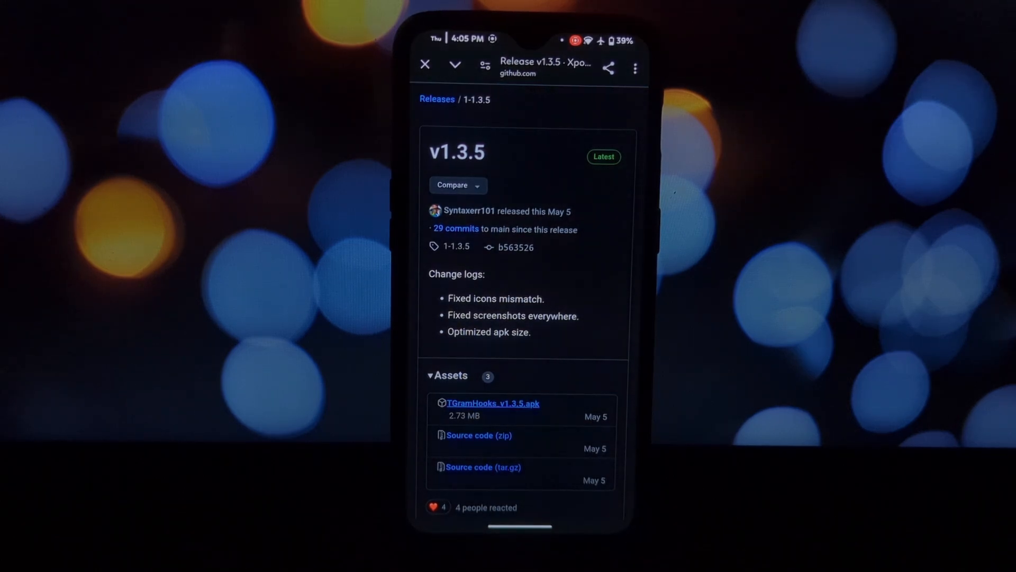
click(492, 404)
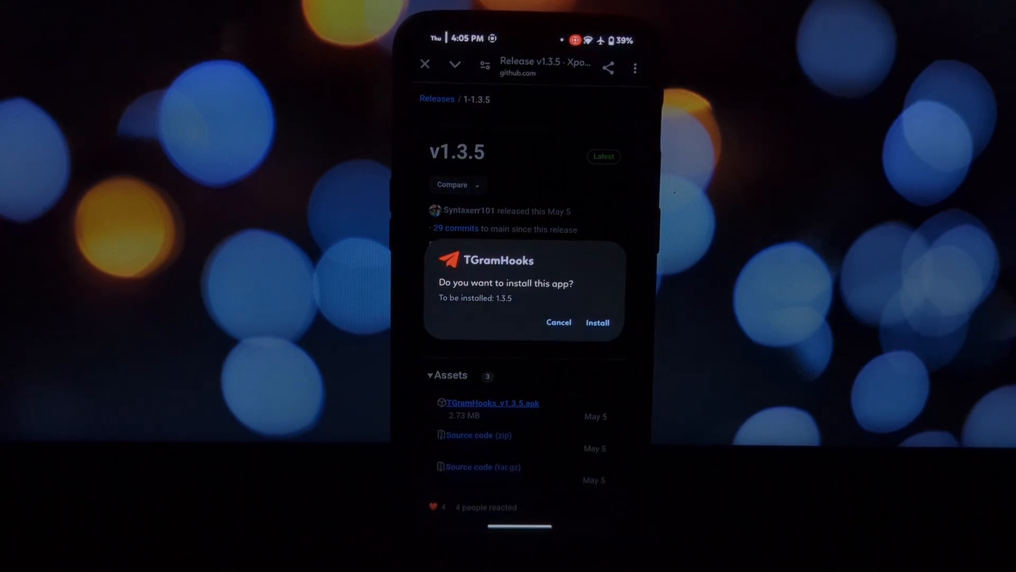
click(597, 322)
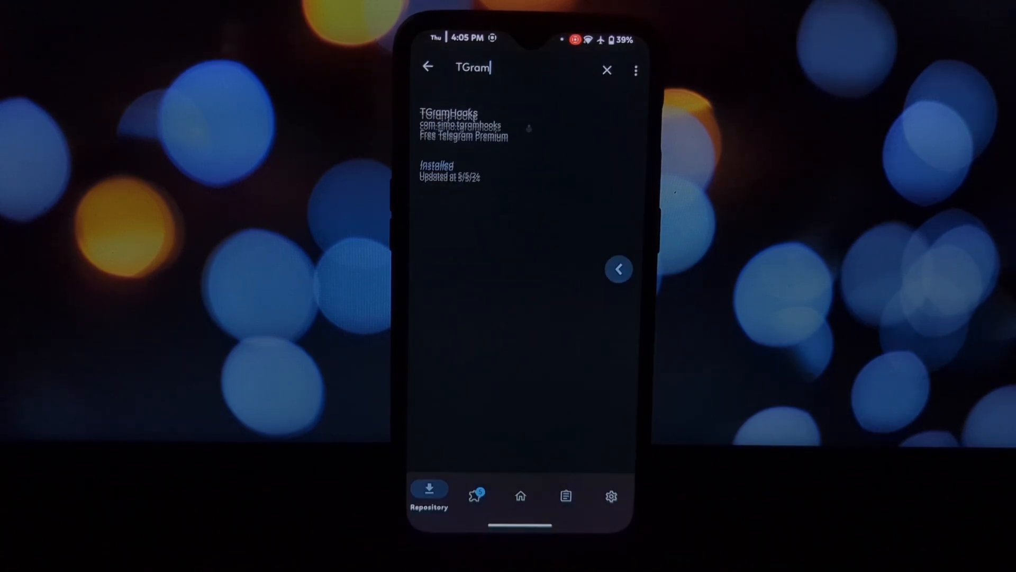
Enable TGramHooks in the Modules list and launch it to show supported Telegram clients.
click(474, 495)
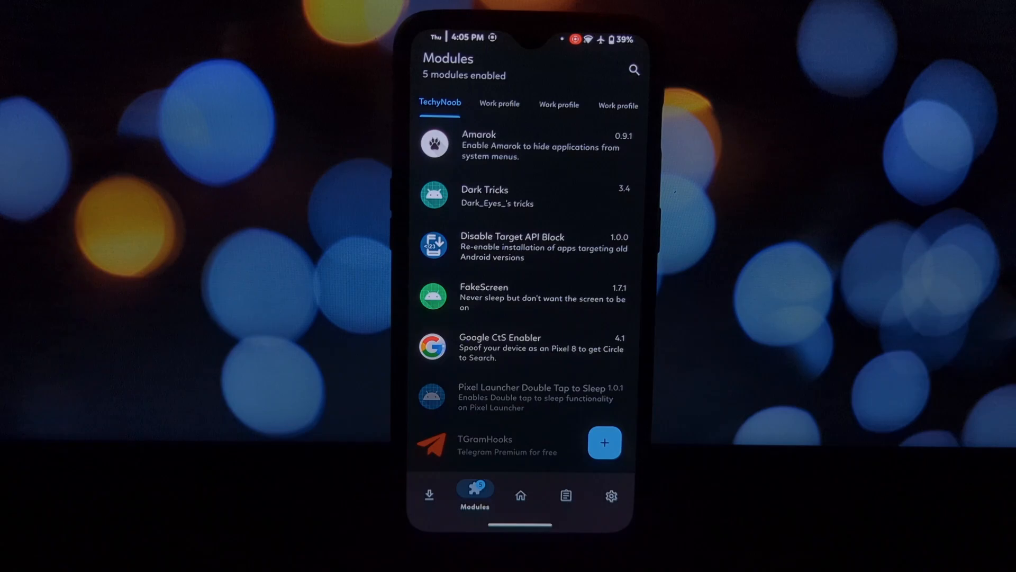
click(506, 444)
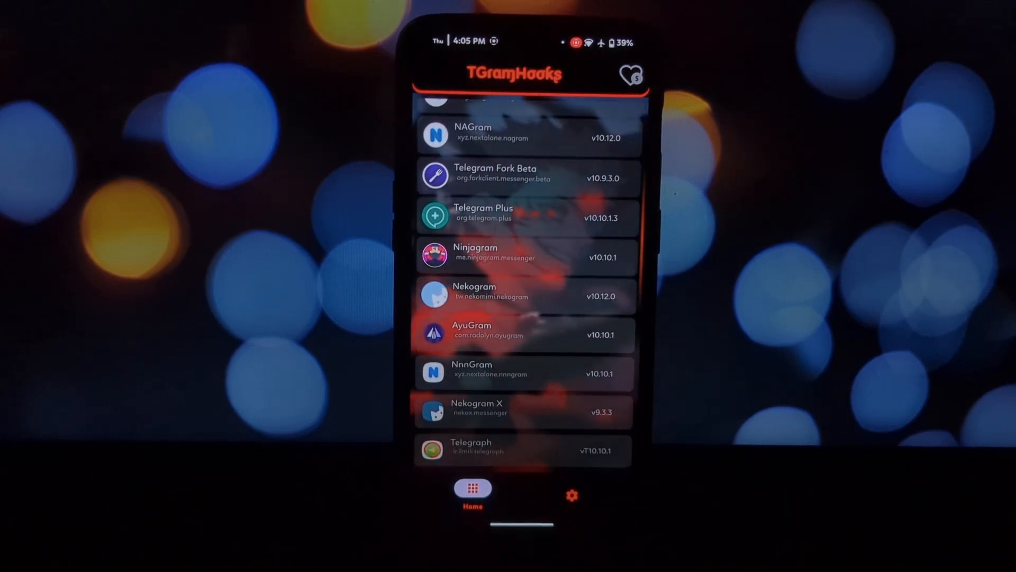
scroll(down, 3)
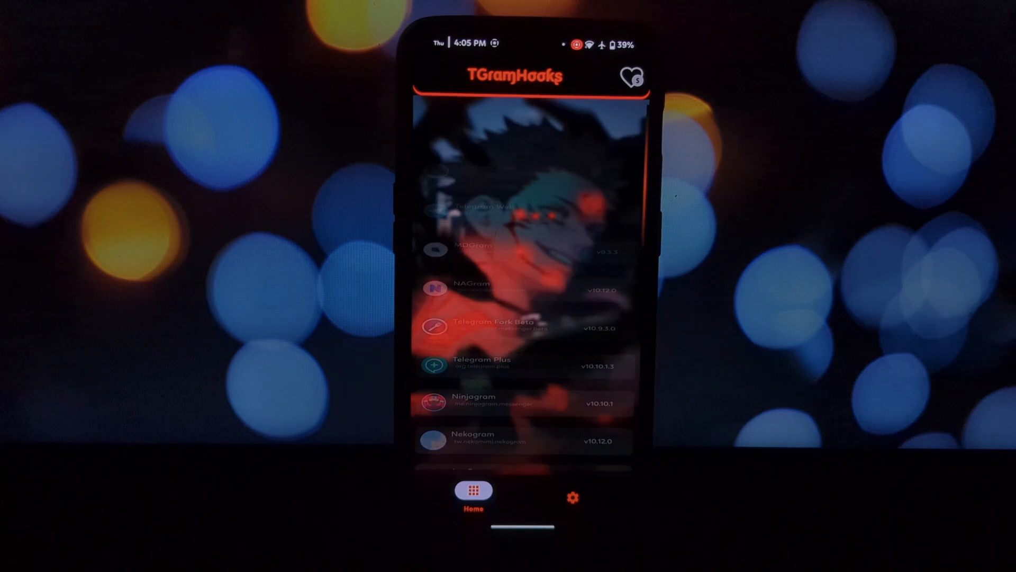
scroll(up, 3)
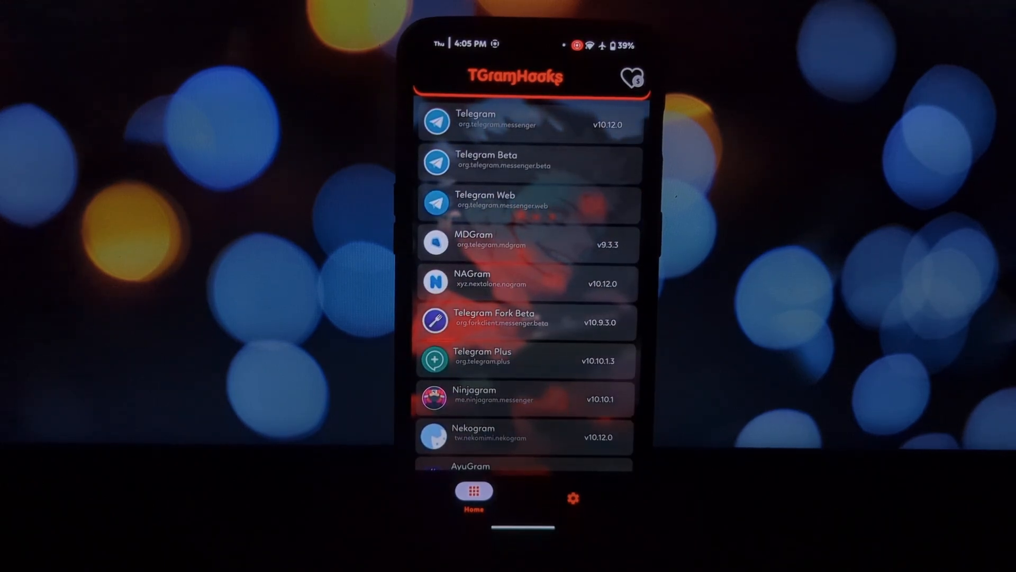
click(573, 498)
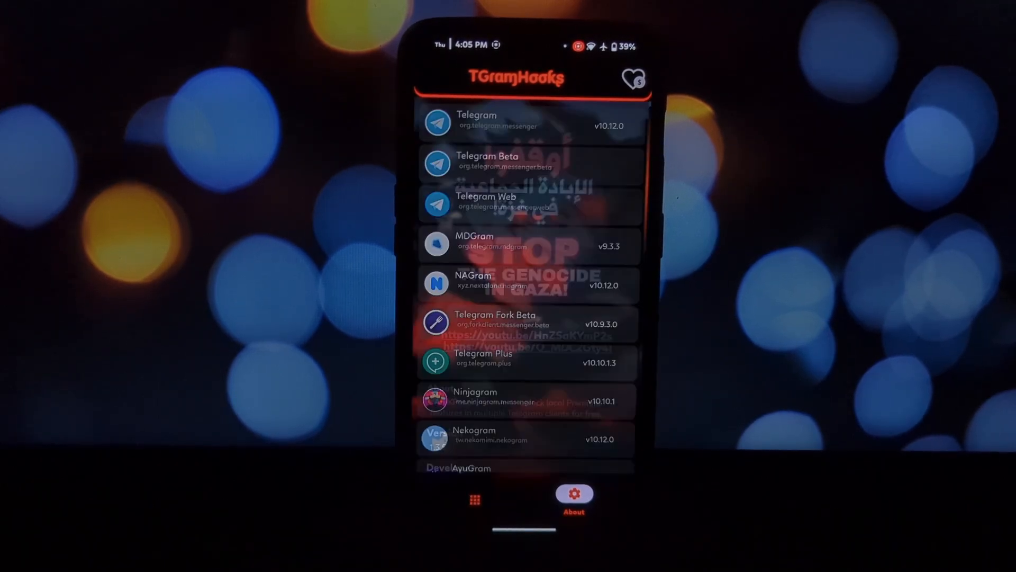
click(474, 496)
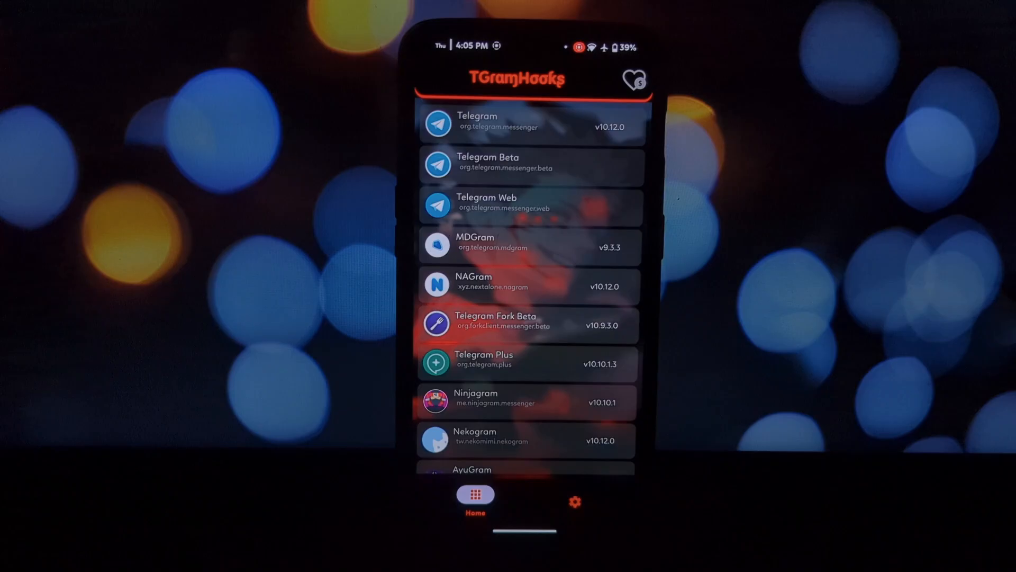